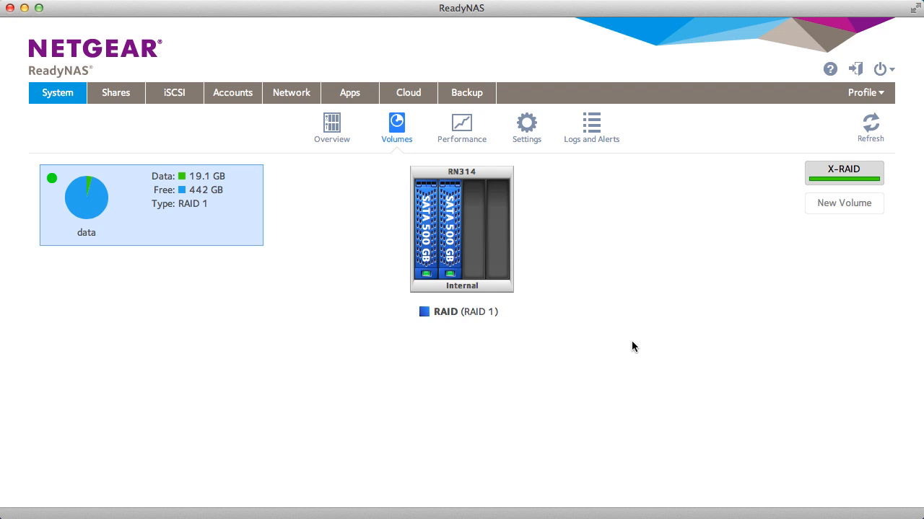
pyautogui.moveTo(798, 171)
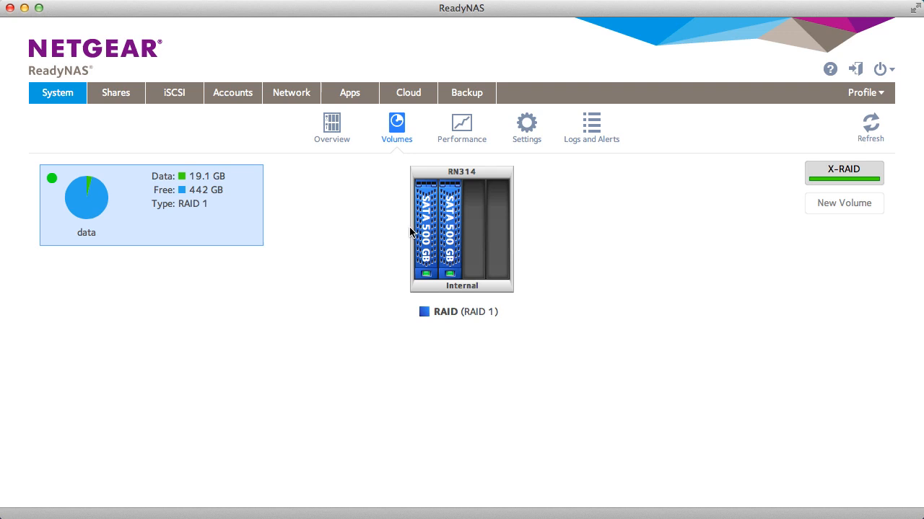
pyautogui.moveTo(220, 222)
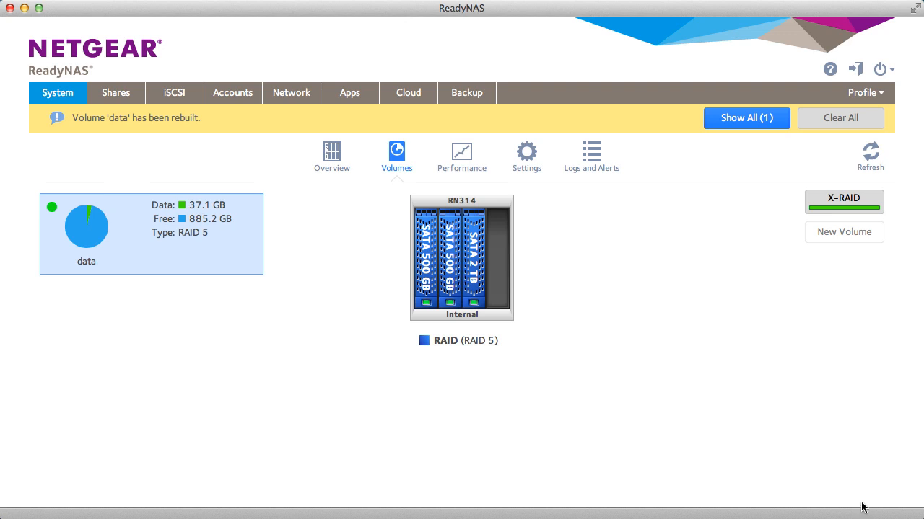
pyautogui.moveTo(840, 119)
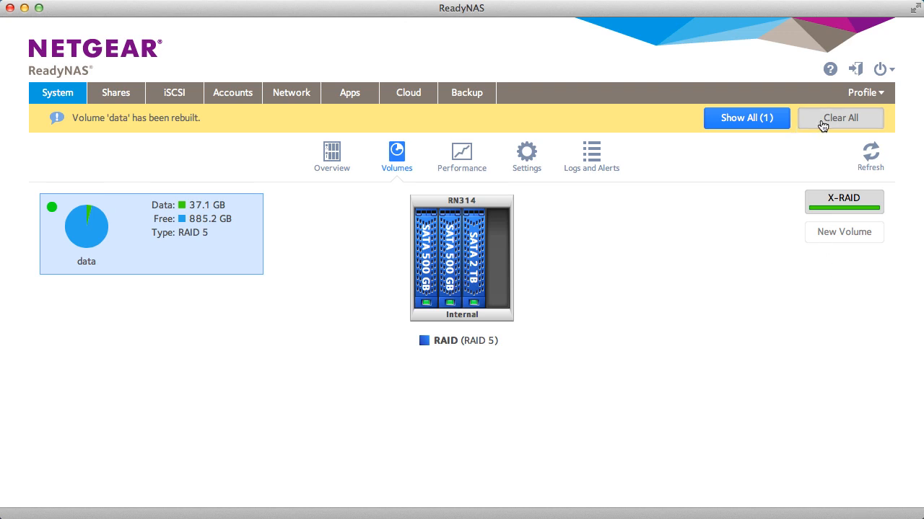
# Clear the 'Volume data has been rebuilt' alert, leaving data as RAID 5 with 885.2 GB free.
pyautogui.click(840, 118)
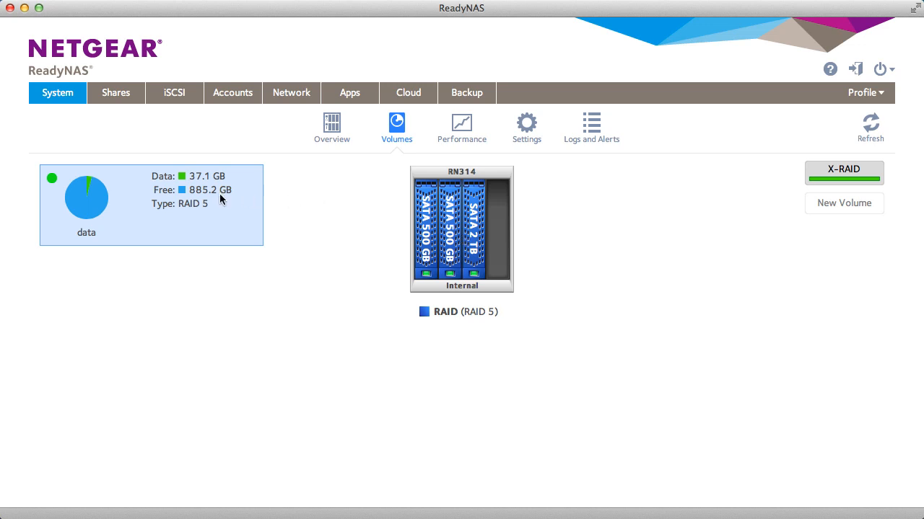
pyautogui.moveTo(450, 288)
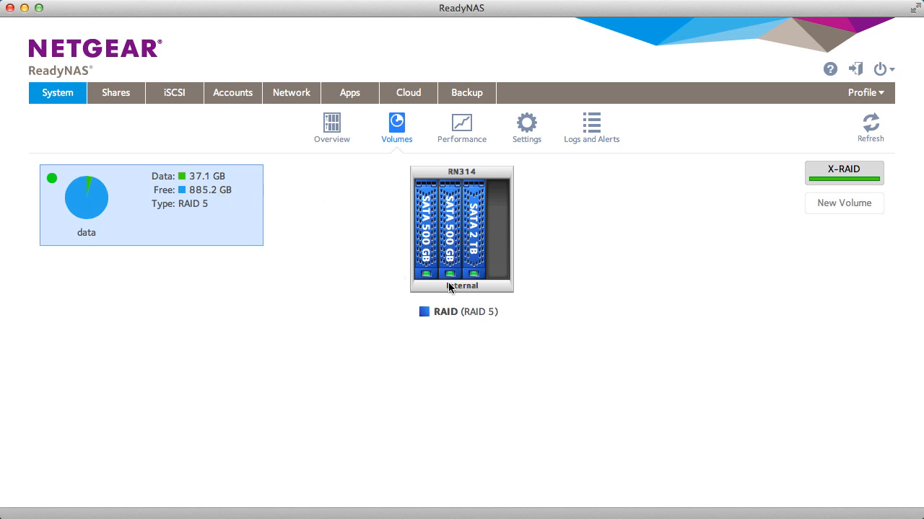